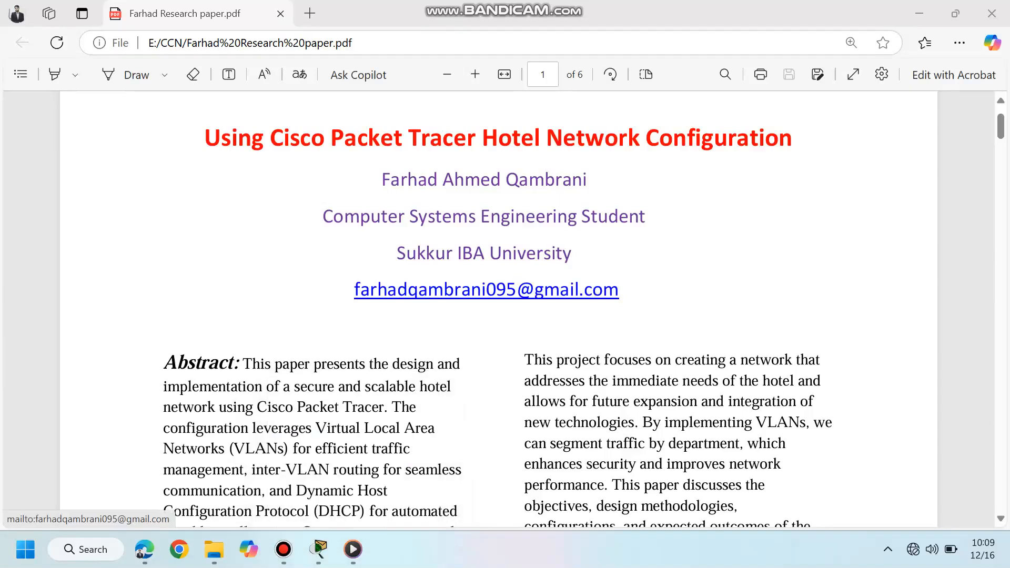
Step: Scroll the first page past the title and abstract to the Introduction and Objectives
scroll("up", 3)
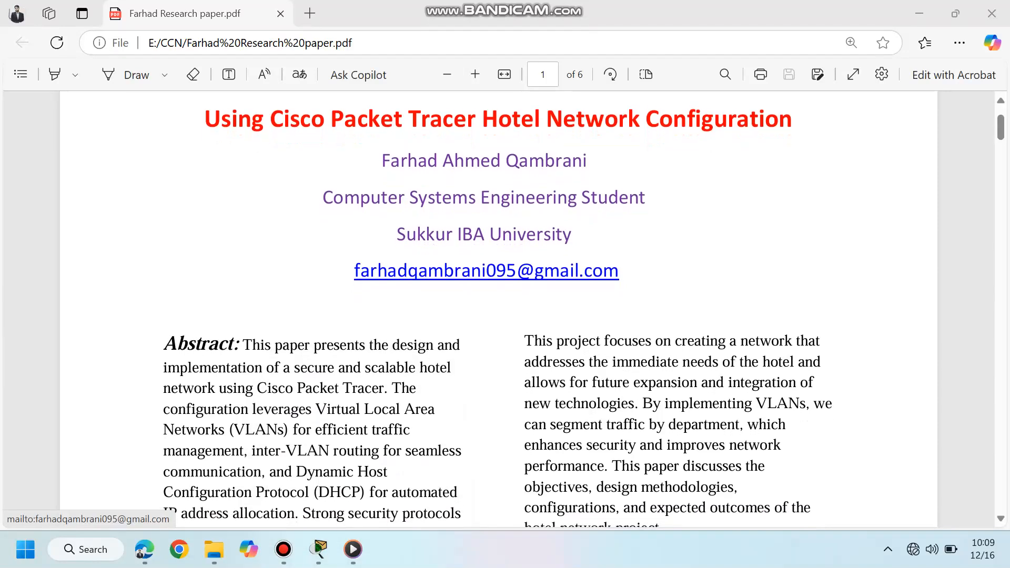
scroll("down", 3)
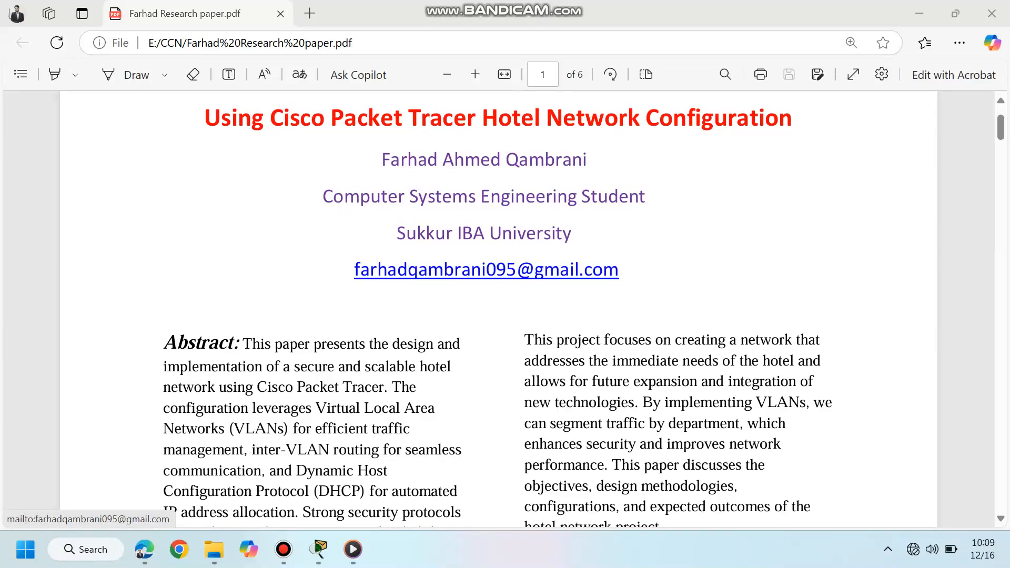
scroll("down", 3)
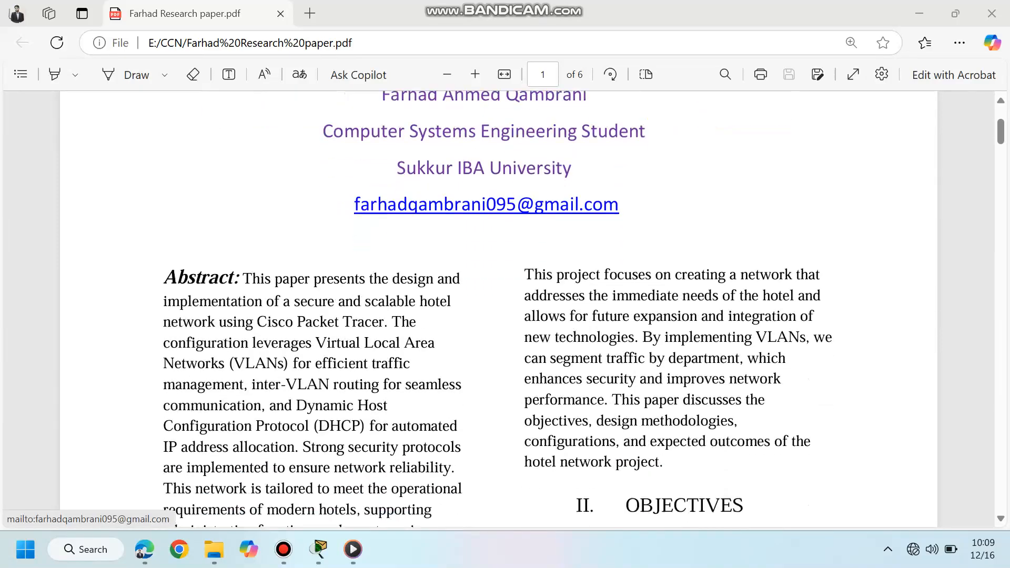
scroll("down", 3)
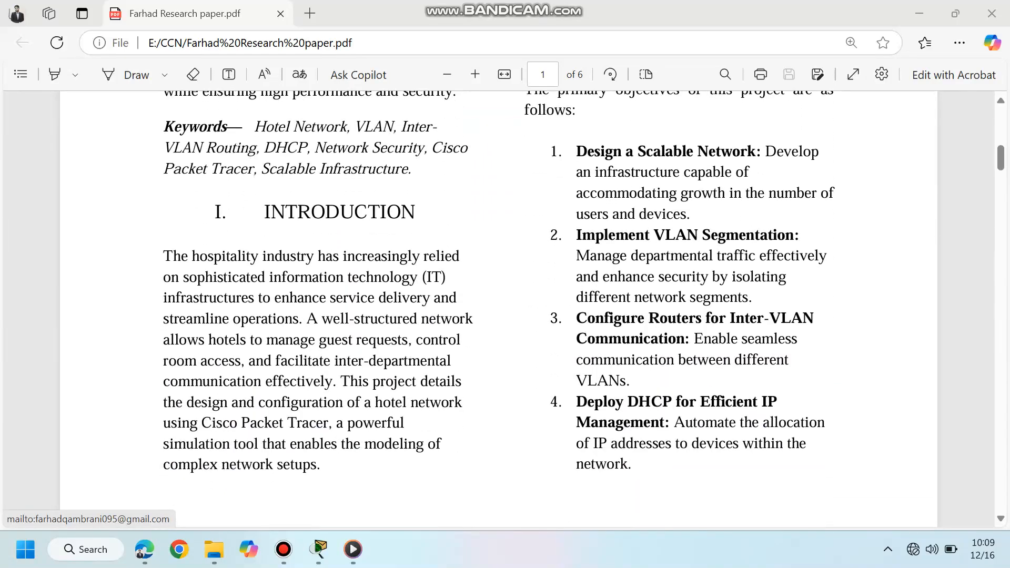
scroll("up", 3)
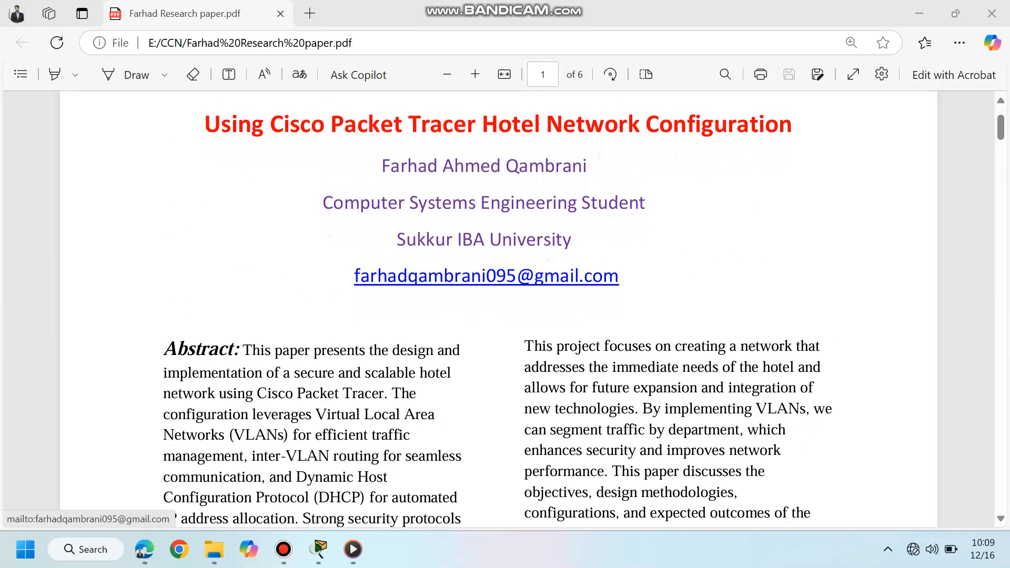
scroll("down", 3)
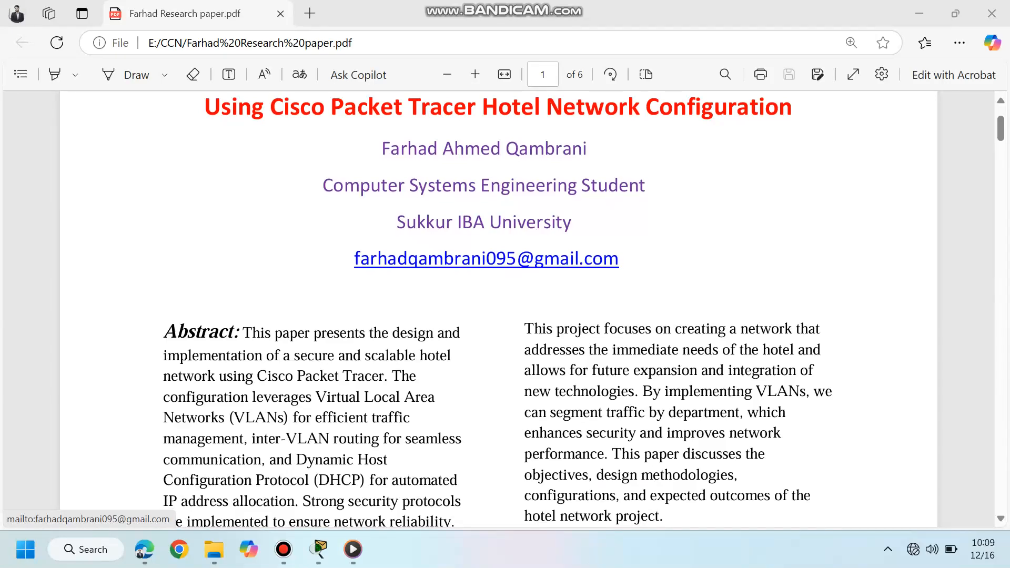
scroll("down", 3)
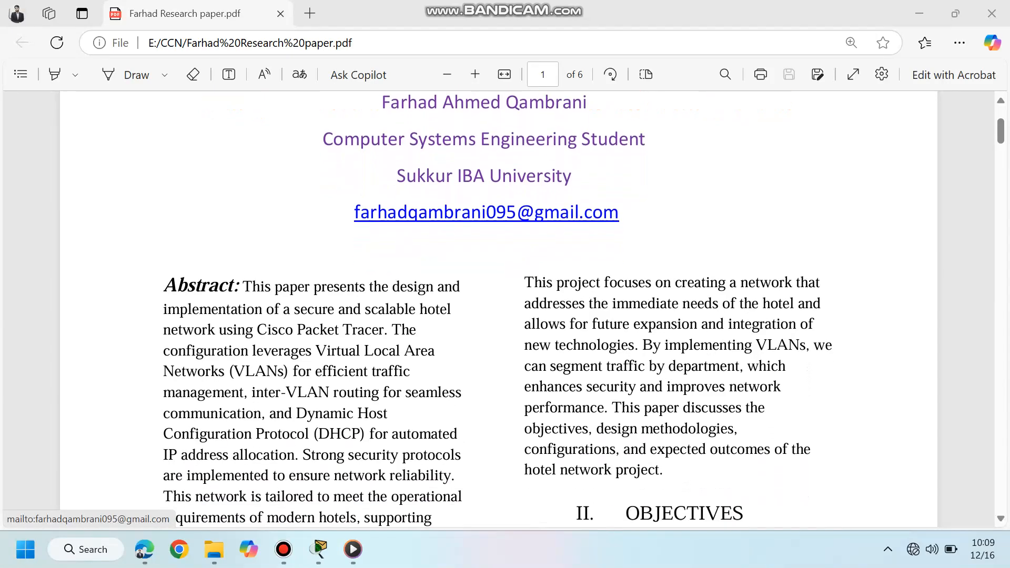
scroll("down", 3)
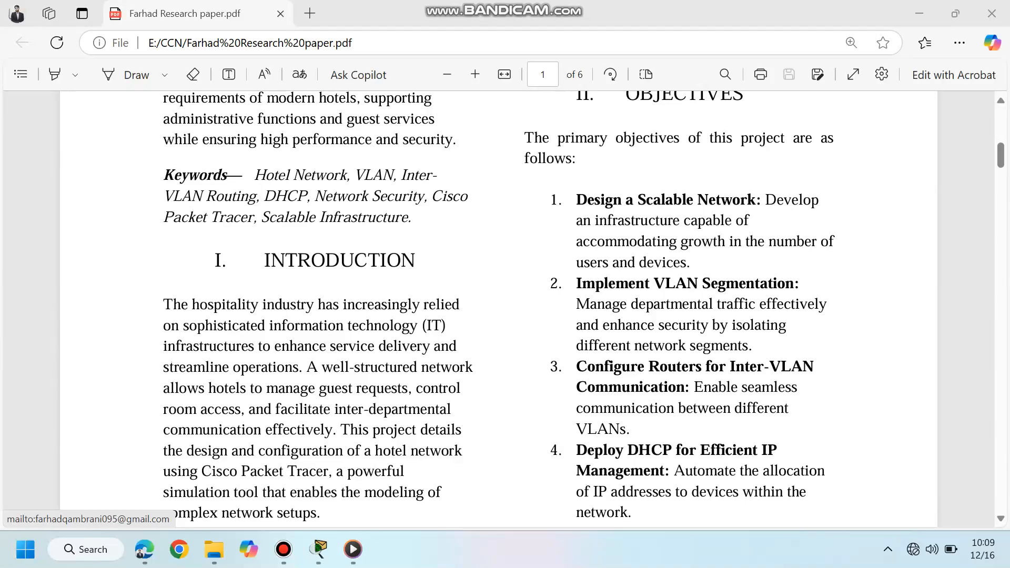
Step: Scroll from page 1 onto page 2 and through the Methodology section
scroll("up", 3)
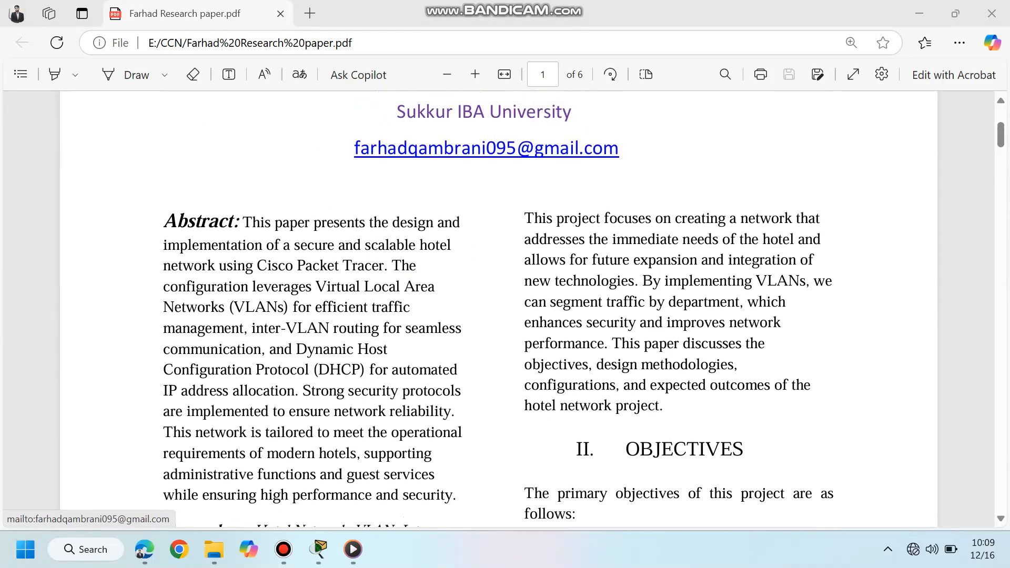
scroll("down", 3)
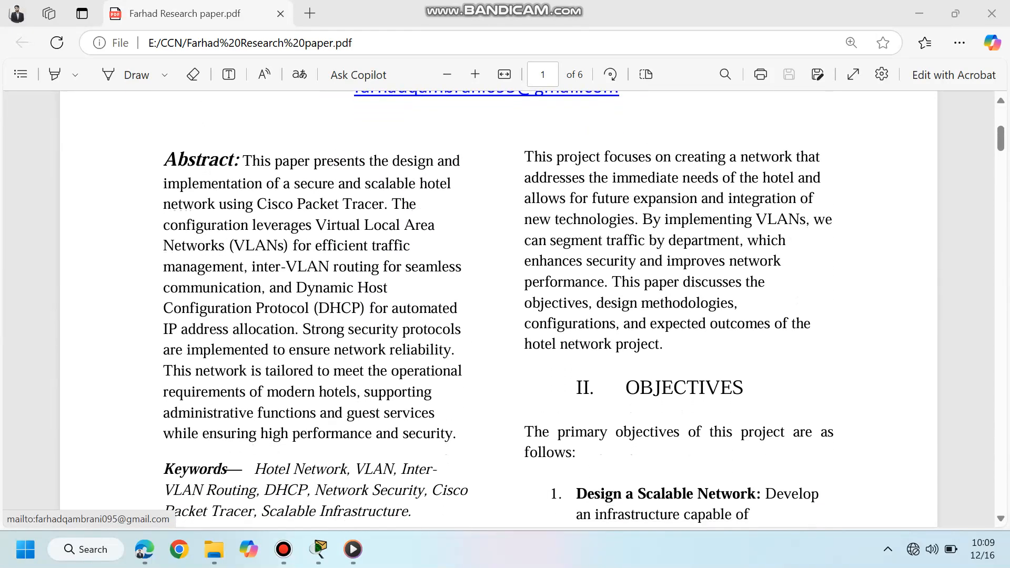
scroll("down", 3)
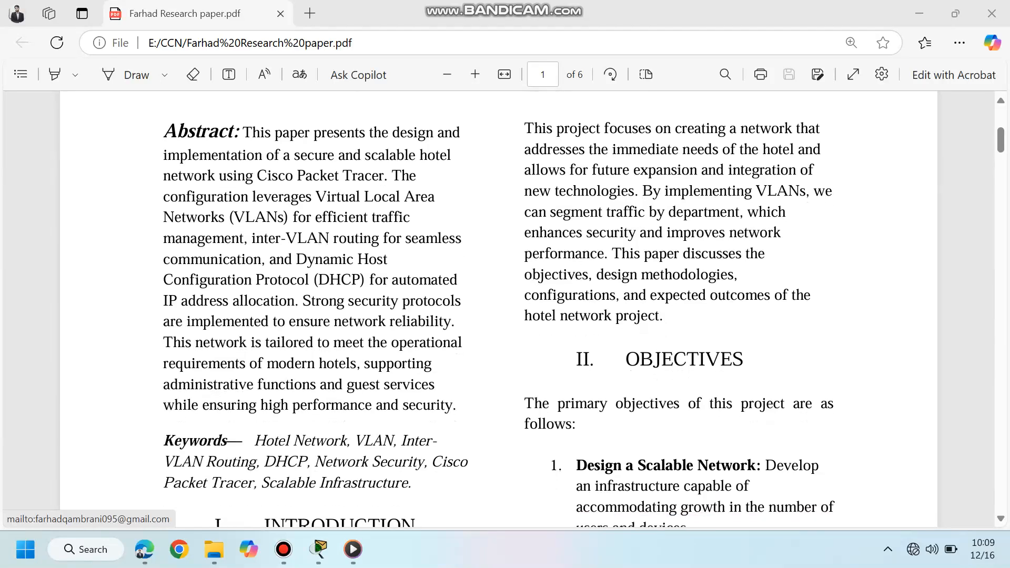
scroll("down", 3)
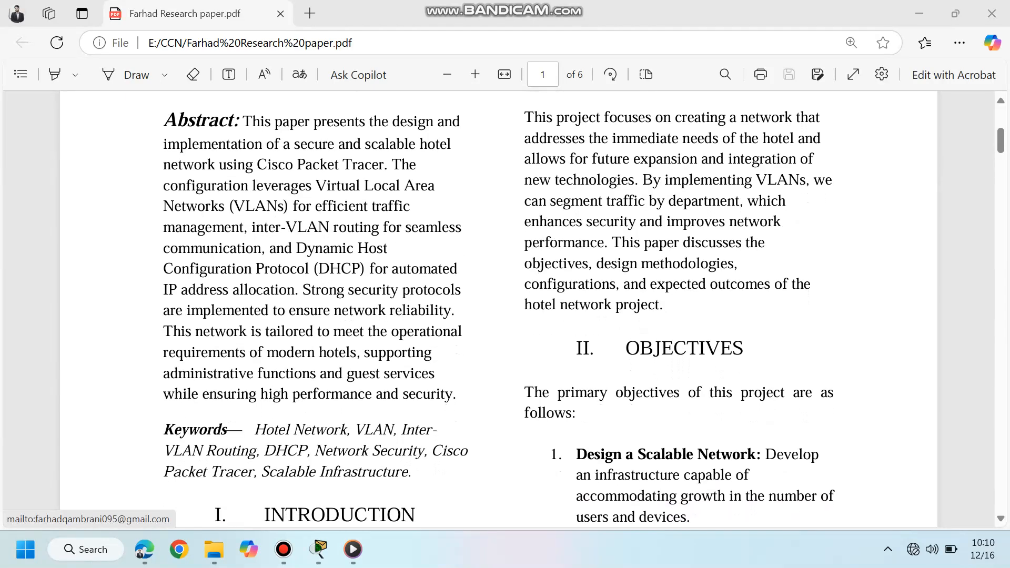
scroll("down", 3)
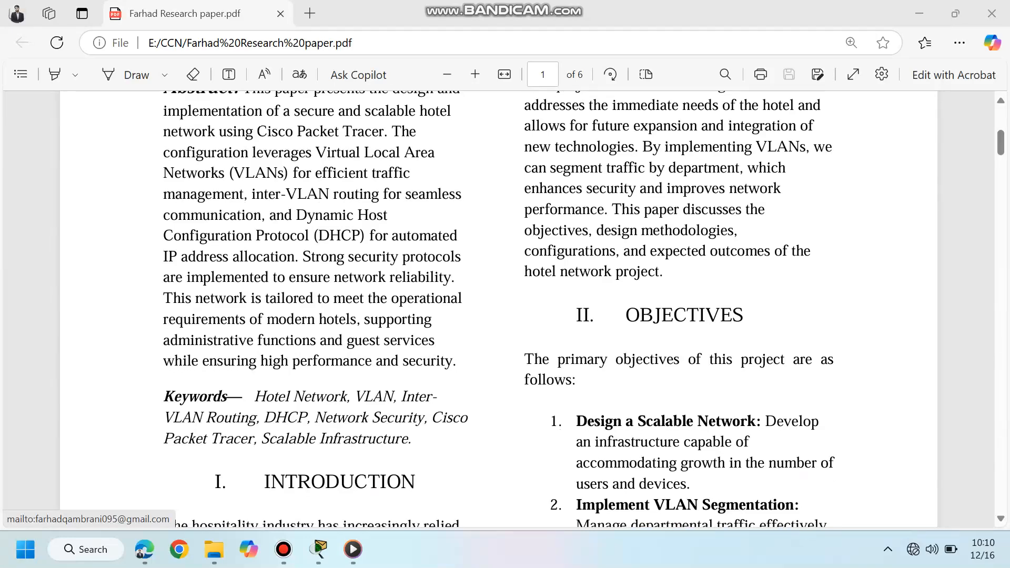
scroll("down", 3)
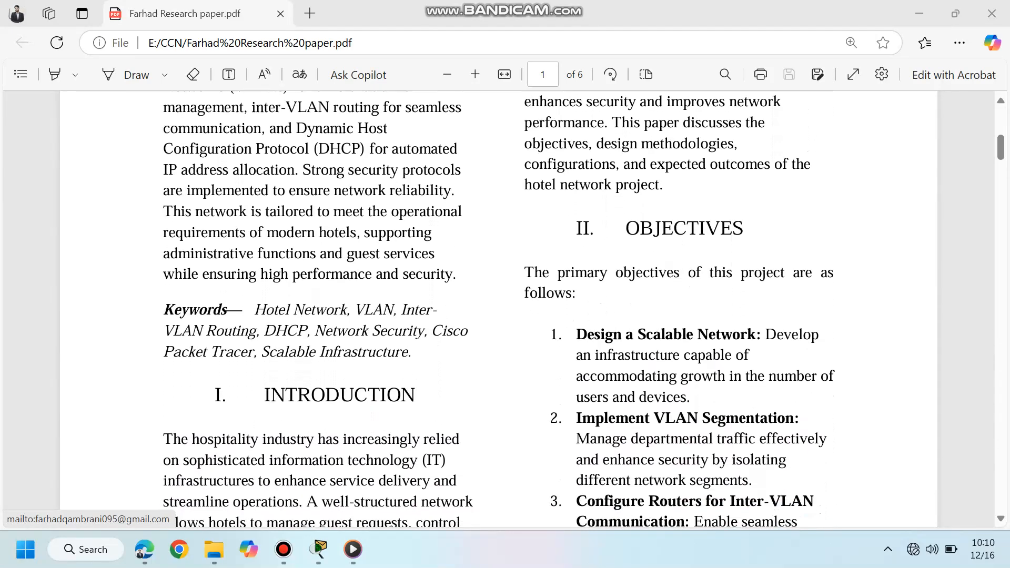
scroll("down", 3)
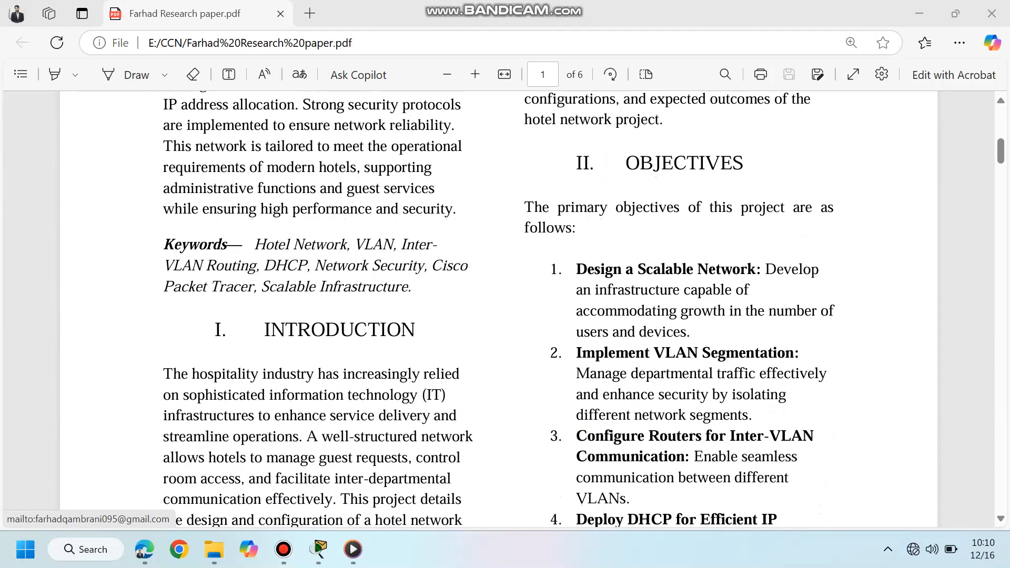
scroll("down", 3)
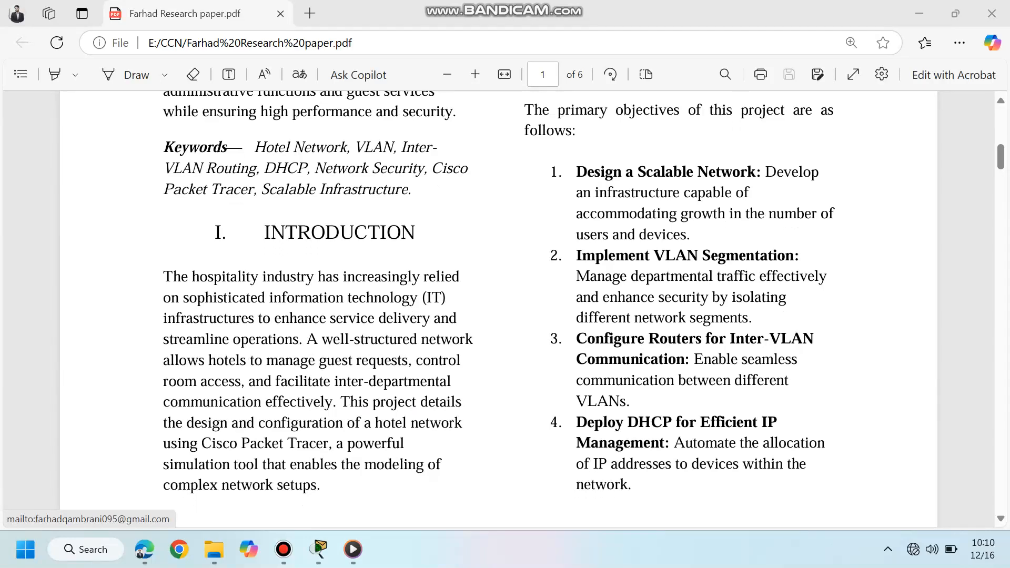
scroll("down", 3)
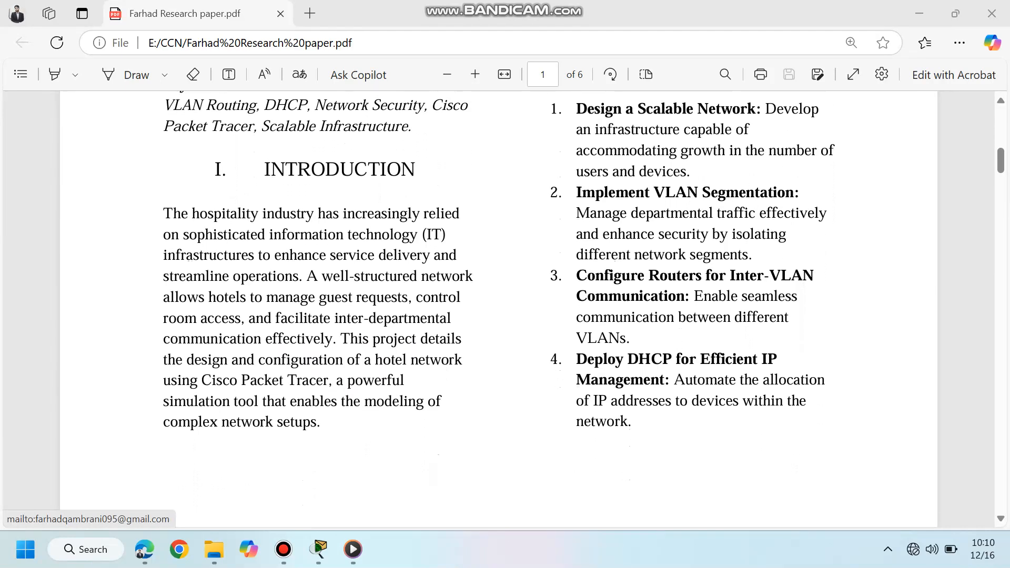
Step: Continue down page 2 to the Network Design list of Admin Office, Reception and Marketing VLANs
scroll("up", 3)
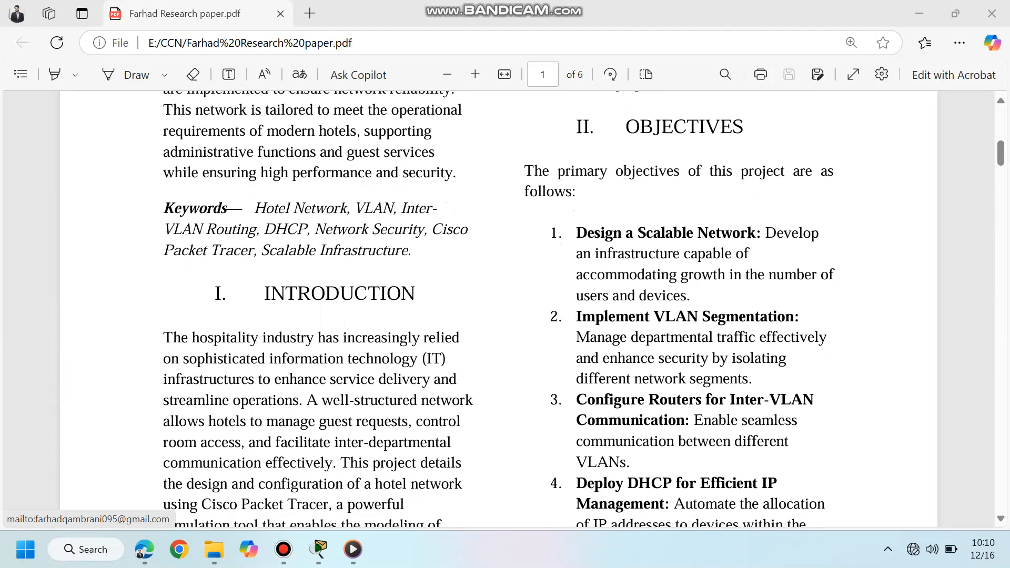
scroll("down", 3)
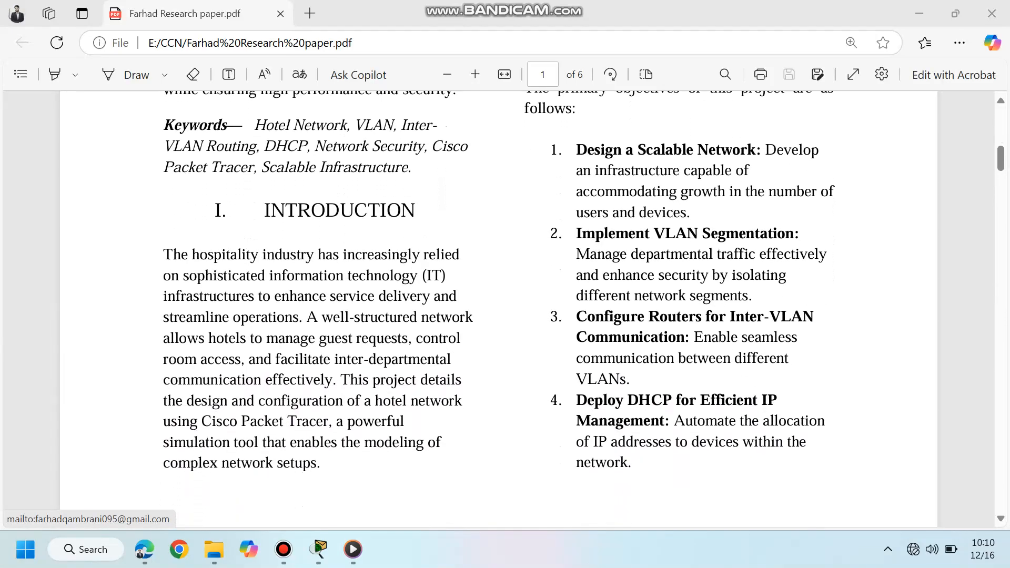
scroll("down", 3)
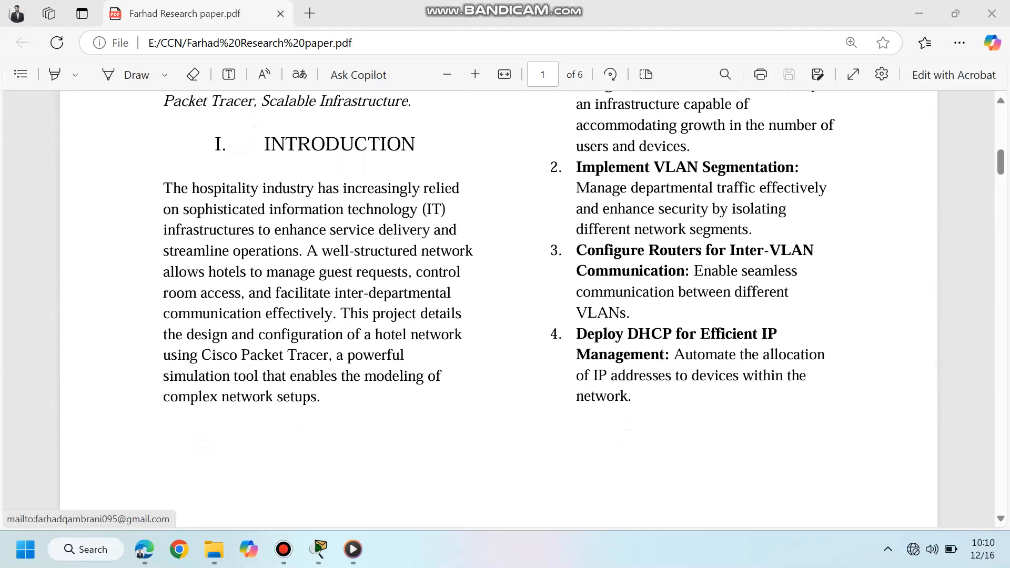
scroll("down", 3)
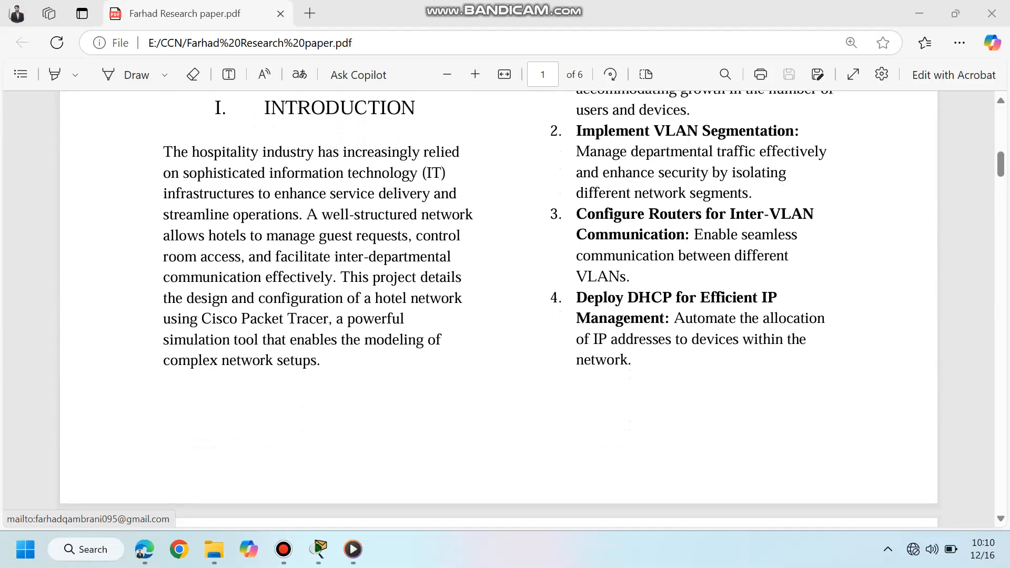
scroll("down", 3)
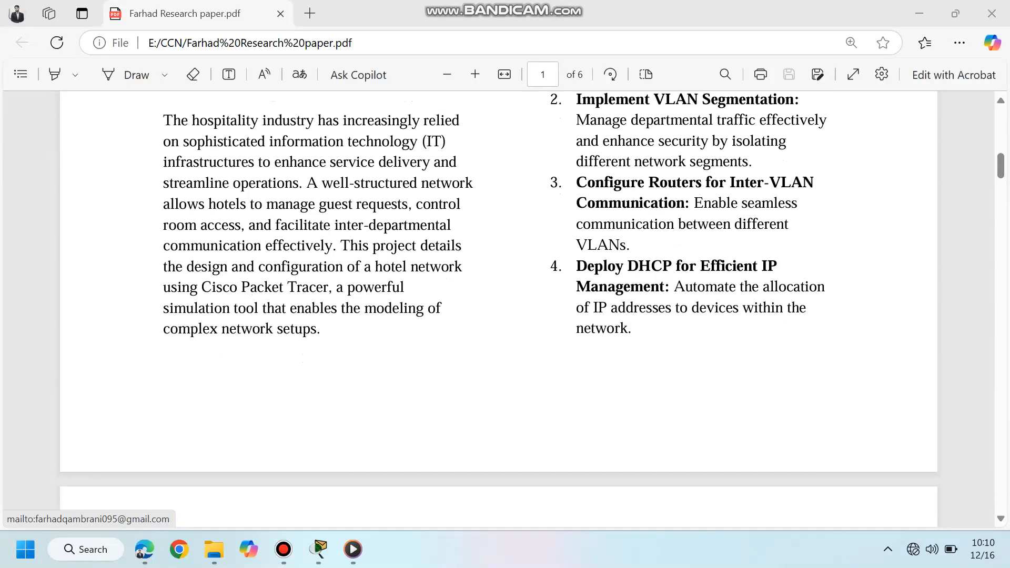
scroll("down", 3)
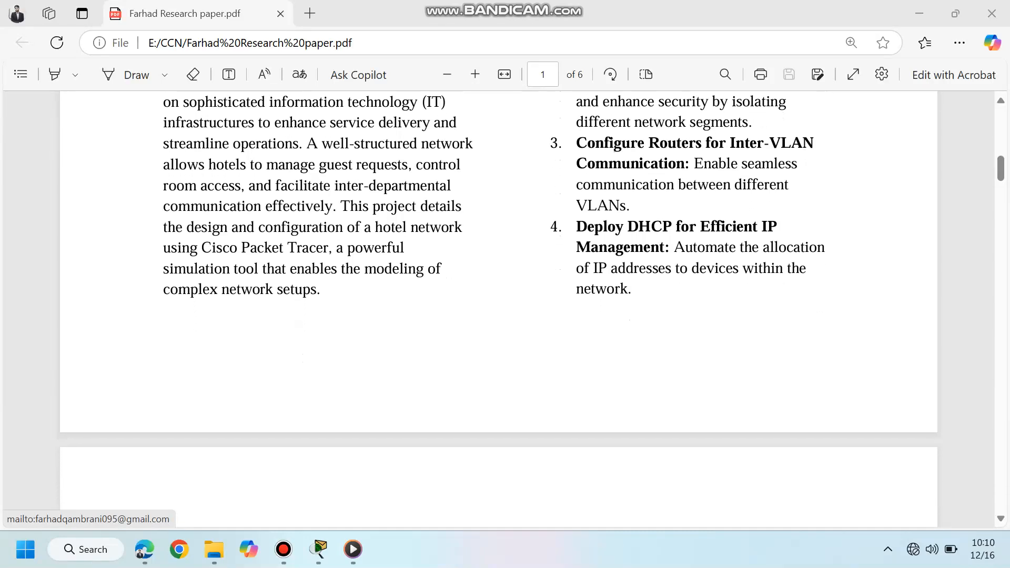
scroll("down", 3)
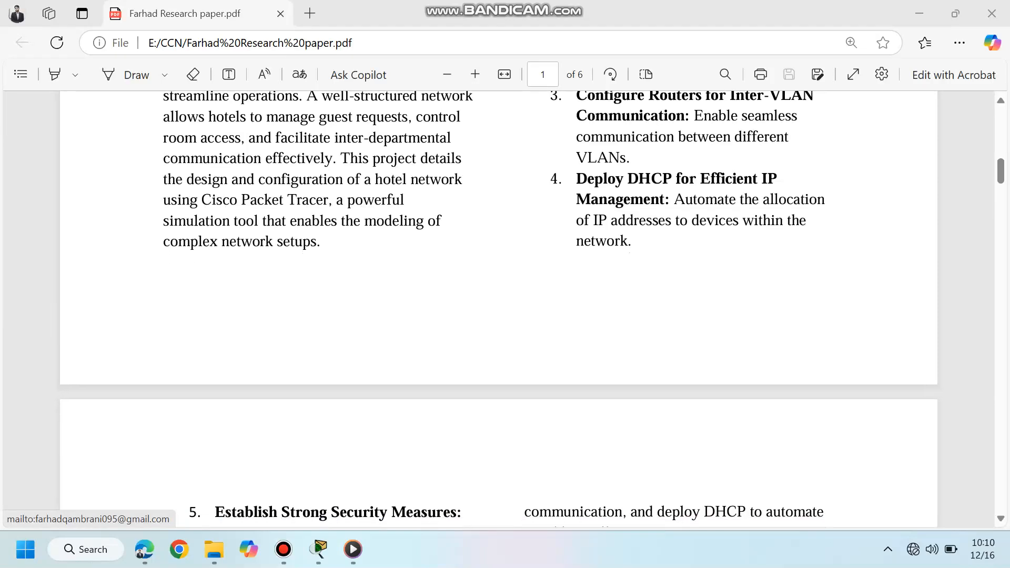
scroll("down", 3)
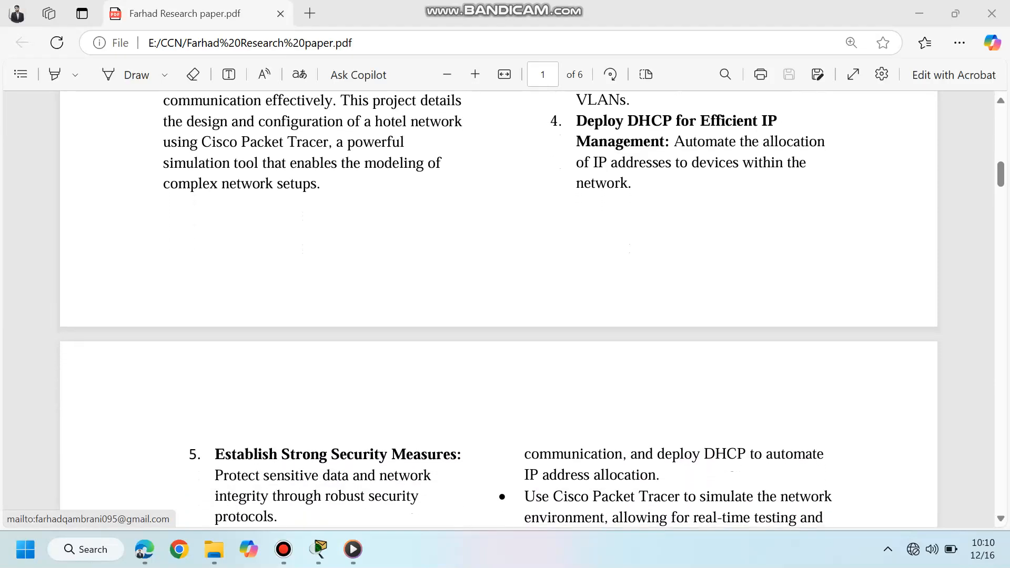
scroll("down", 3)
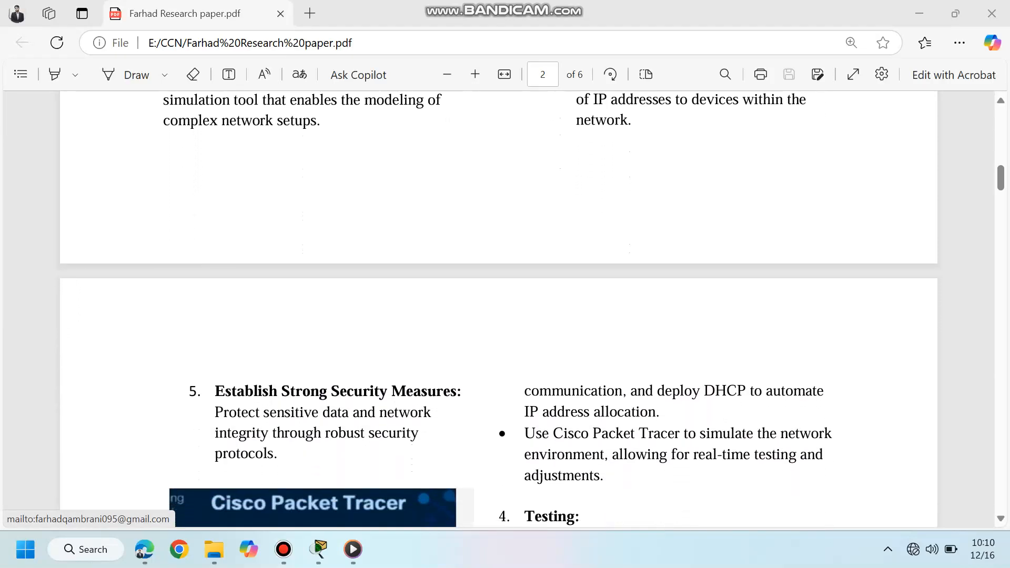
scroll("down", 3)
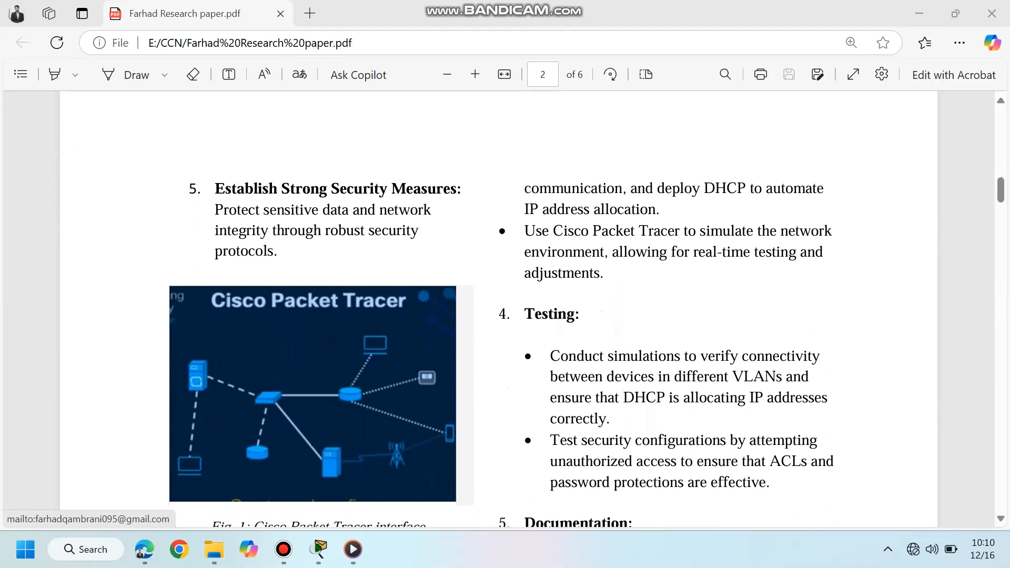
scroll("down", 3)
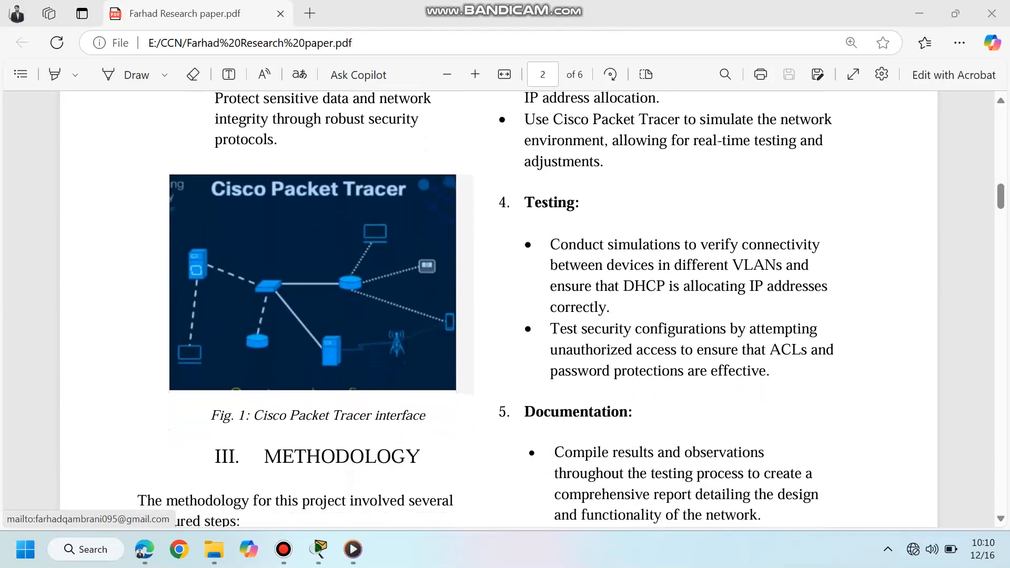
scroll("down", 3)
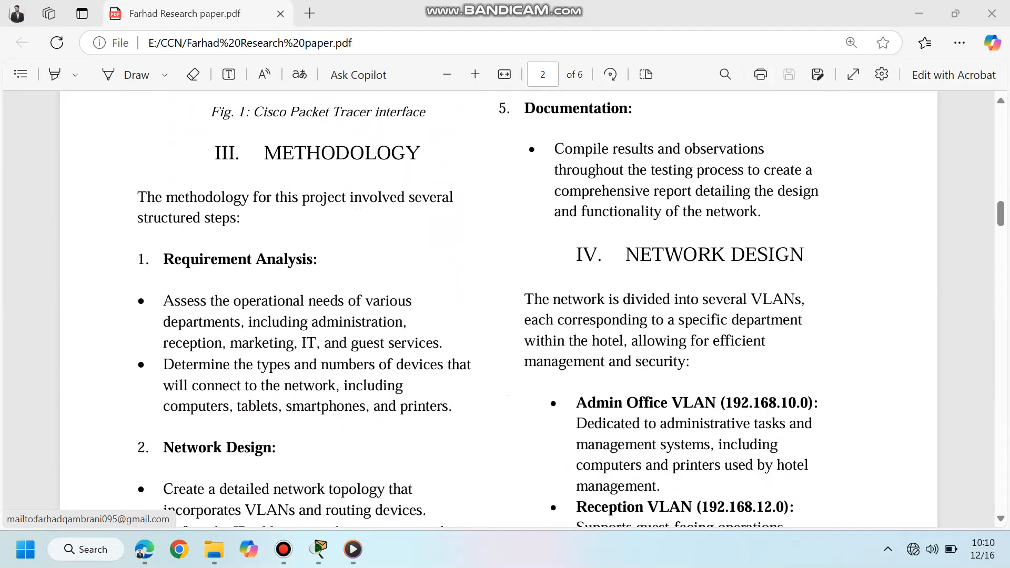
scroll("down", 3)
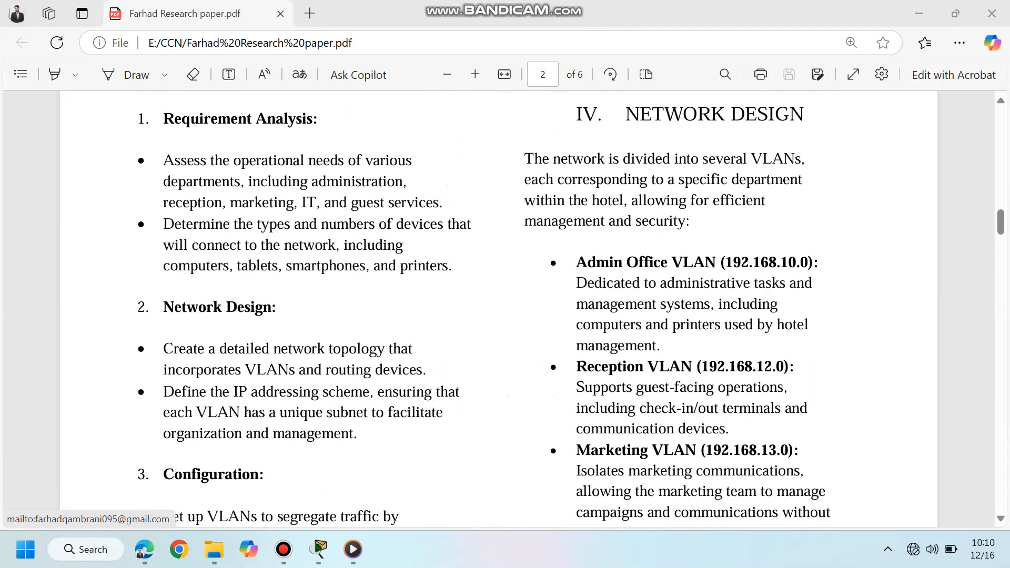
scroll("down", 3)
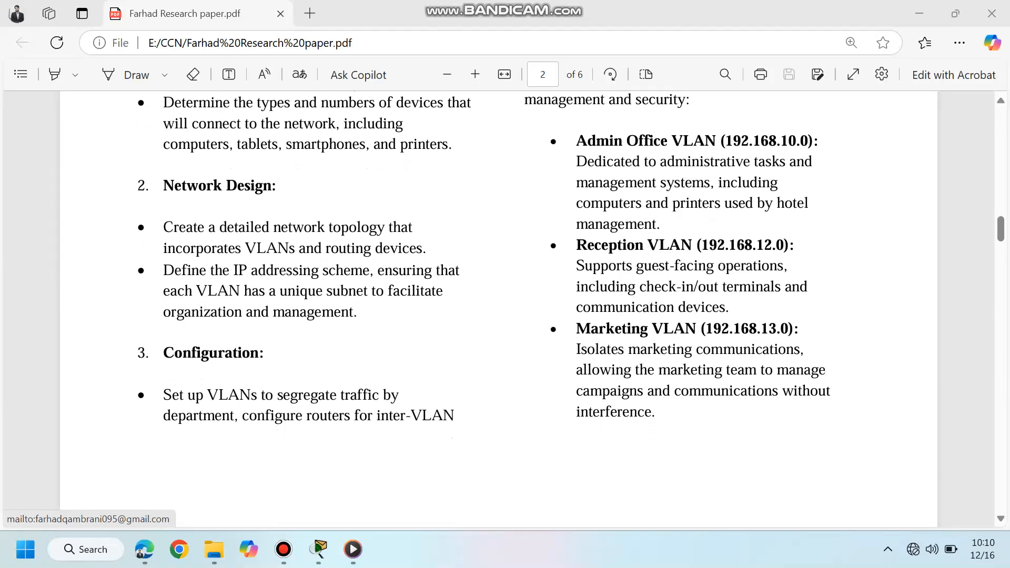
mouse_move(318, 549)
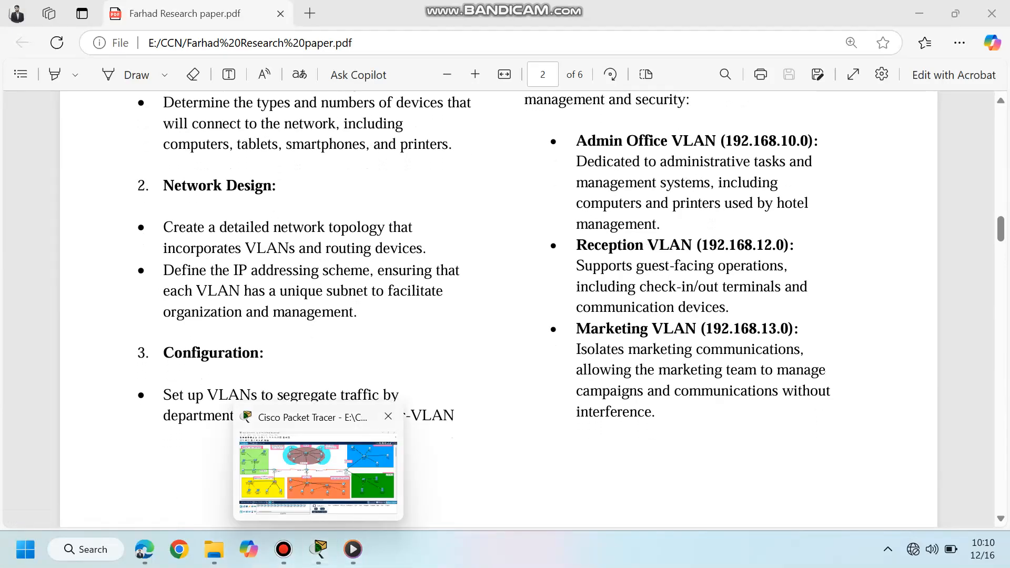
left_click(318, 477)
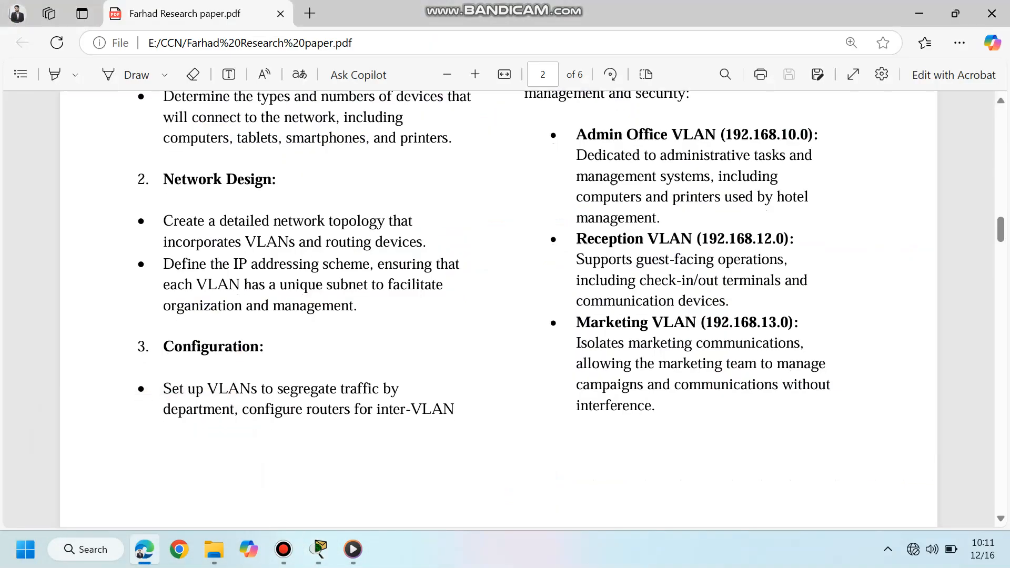
Step: Scroll through page 3's Serial Router Configuration screenshots, then switch to the Packet Tracer topology
scroll("down", 3)
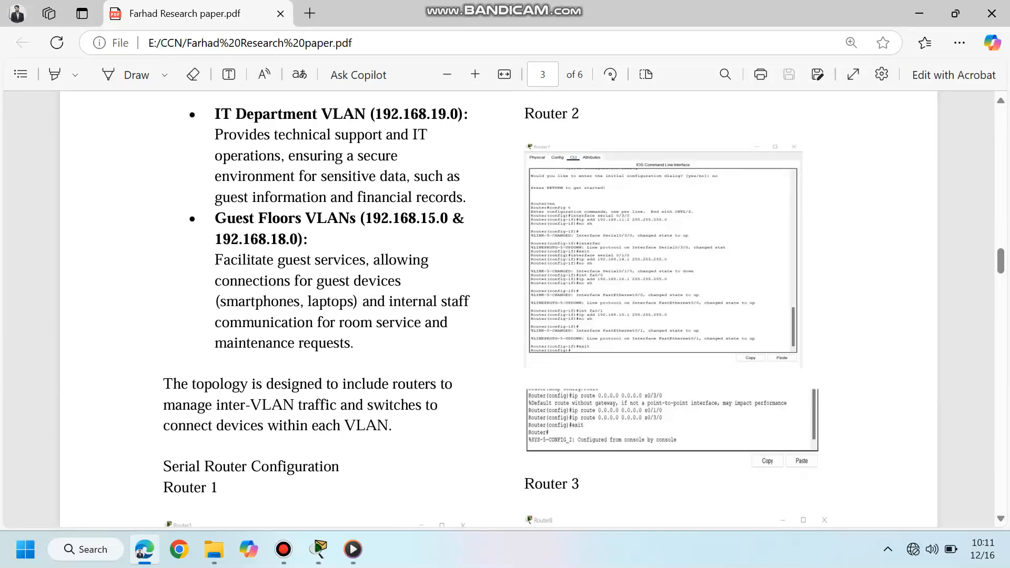
scroll("down", 3)
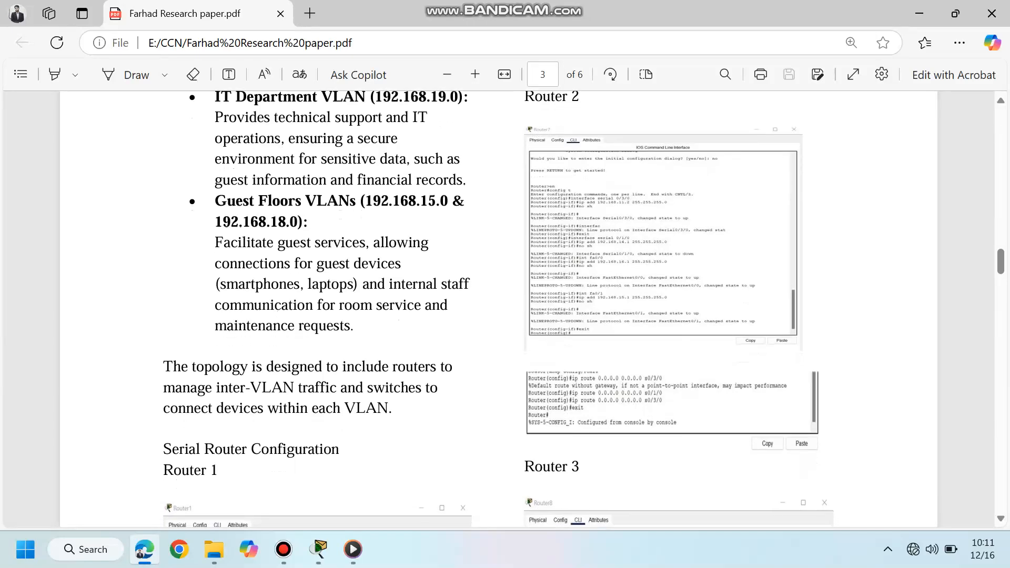
scroll("down", 3)
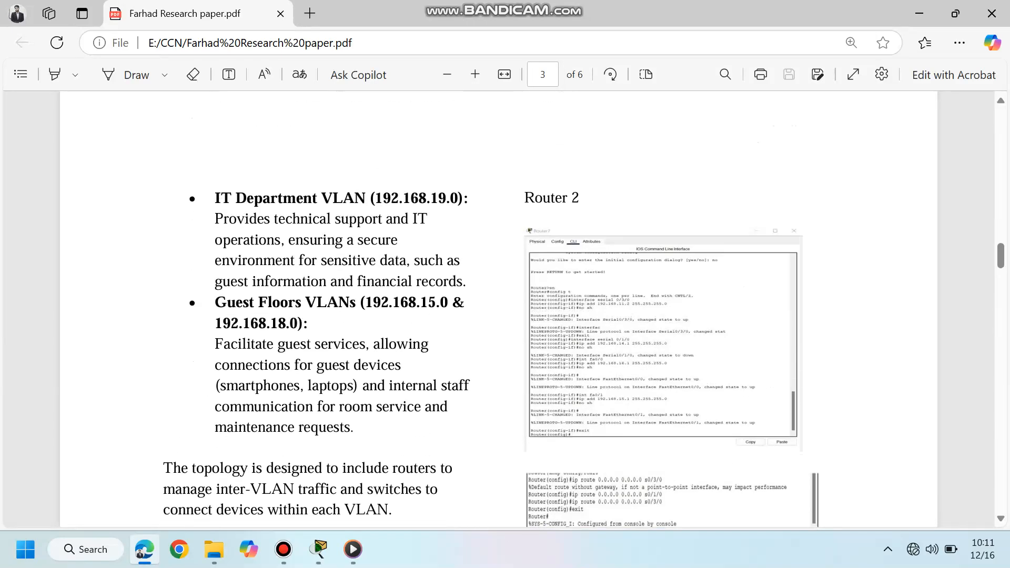
scroll("down", 3)
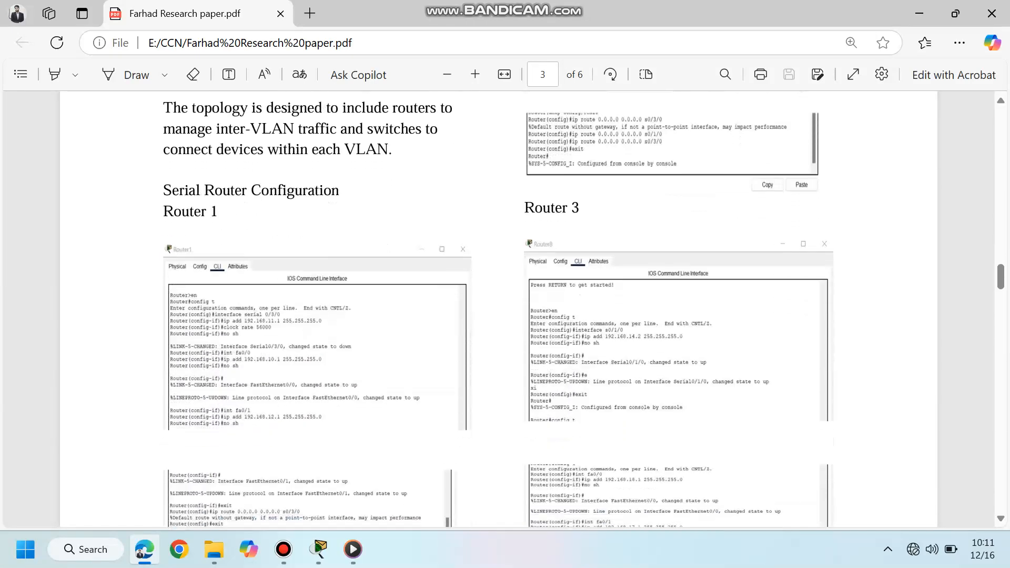
left_click(316, 550)
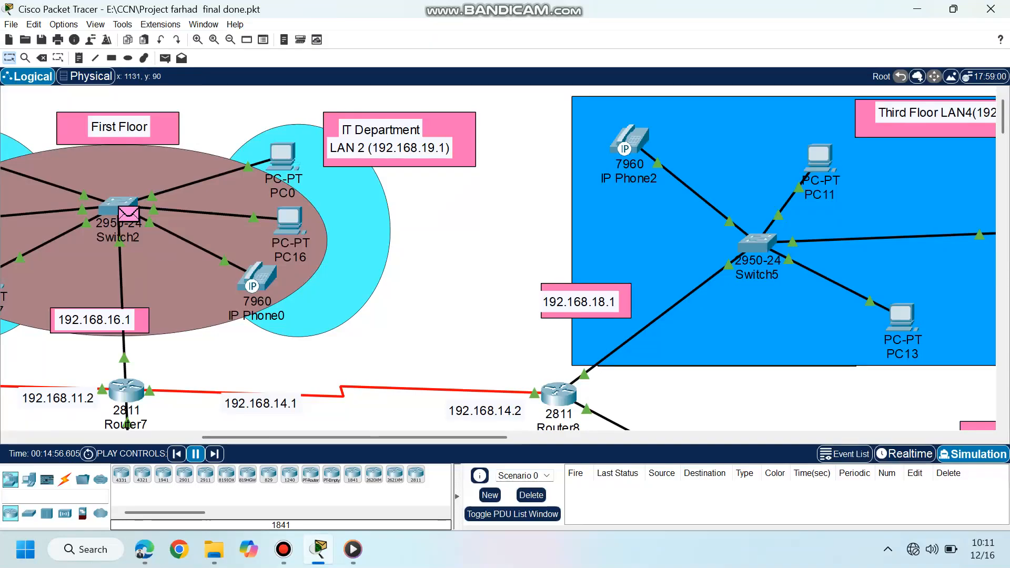
Step: Check PC0's IP Configuration (DHCP 192.168.16.2, gateway 192.168.16.1), then return to the PDF
double_click(281, 155)
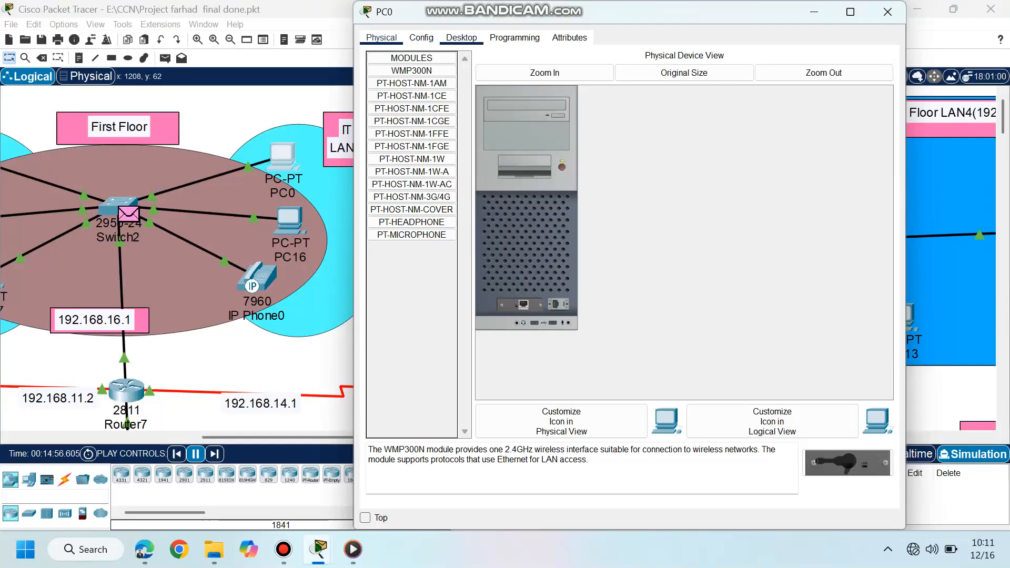
left_click(462, 37)
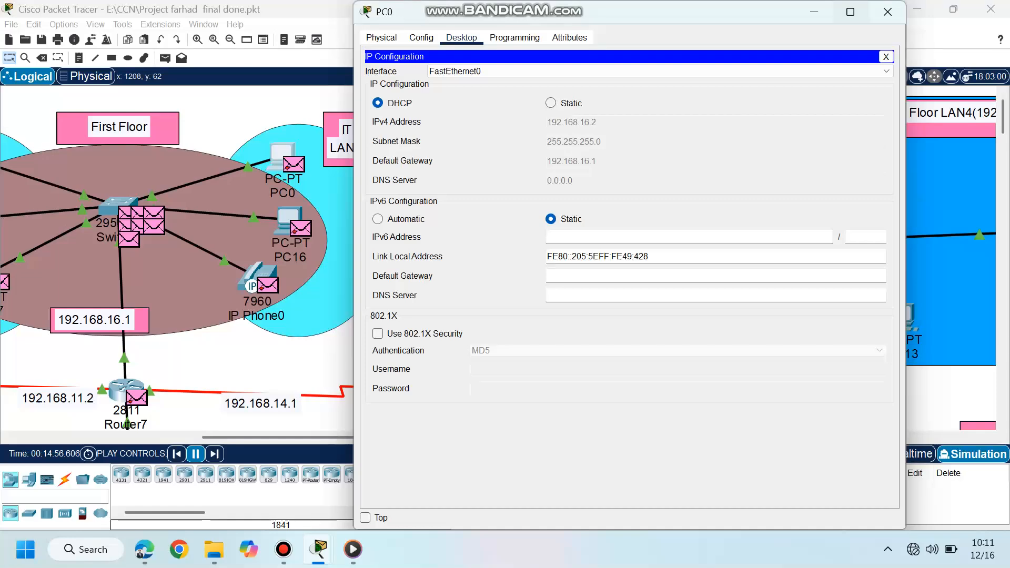
left_click(885, 57)
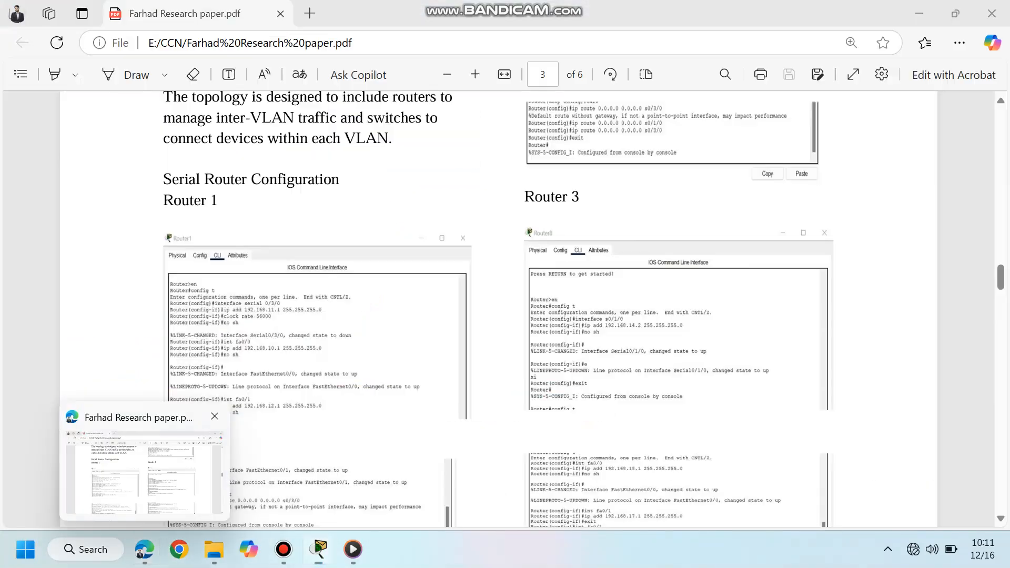
Step: Skim pages 4 and 5 on DHCP, switch VLANs and security down to page 6's References
scroll("down", 3)
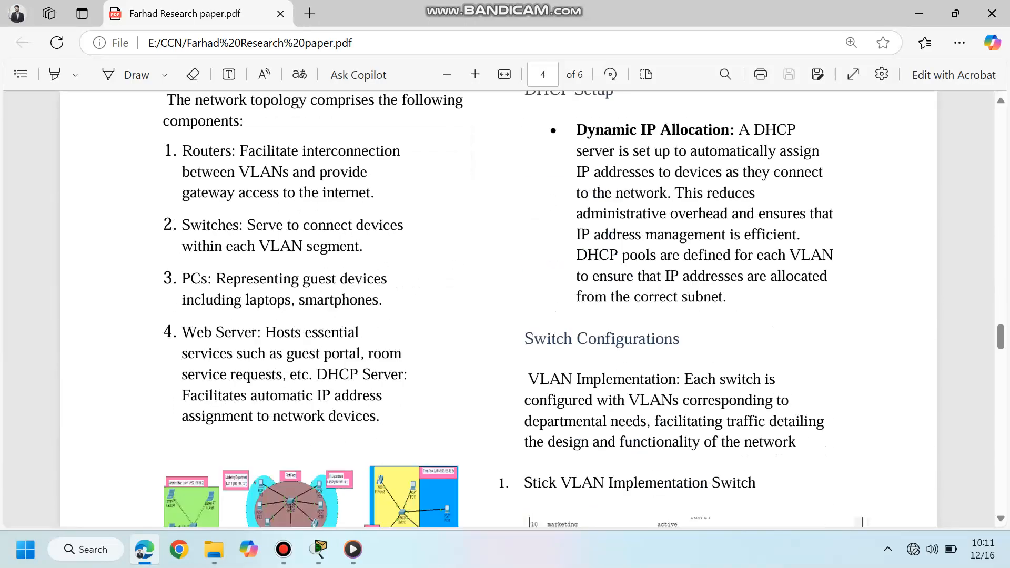
scroll("down", 3)
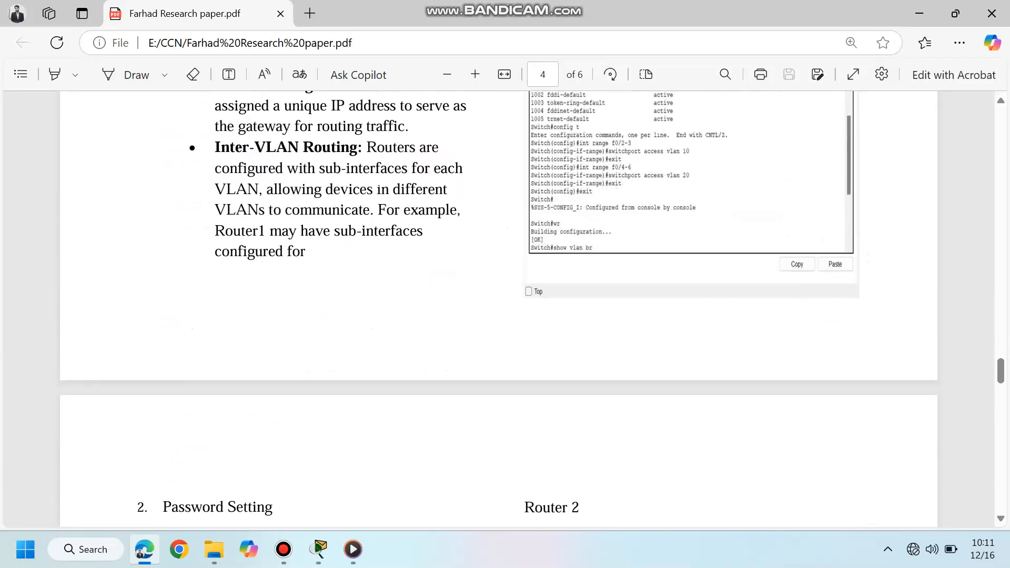
scroll("down", 3)
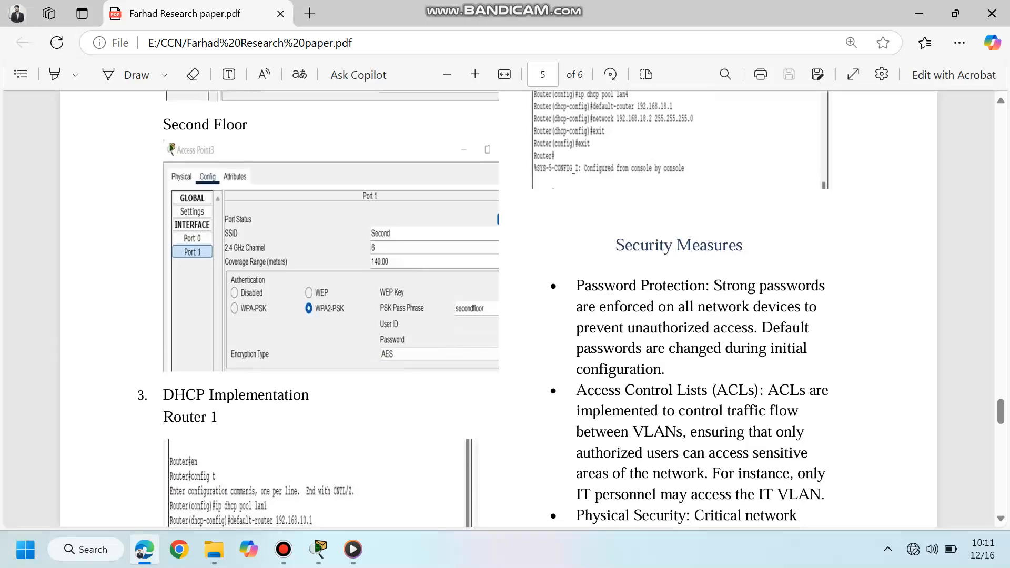
scroll("down", 3)
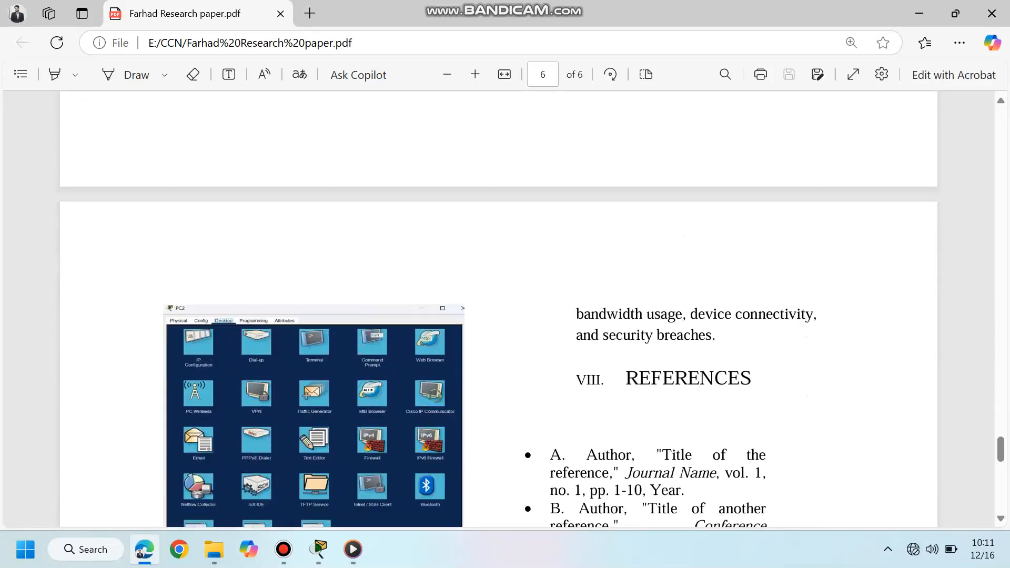
scroll("up", 3)
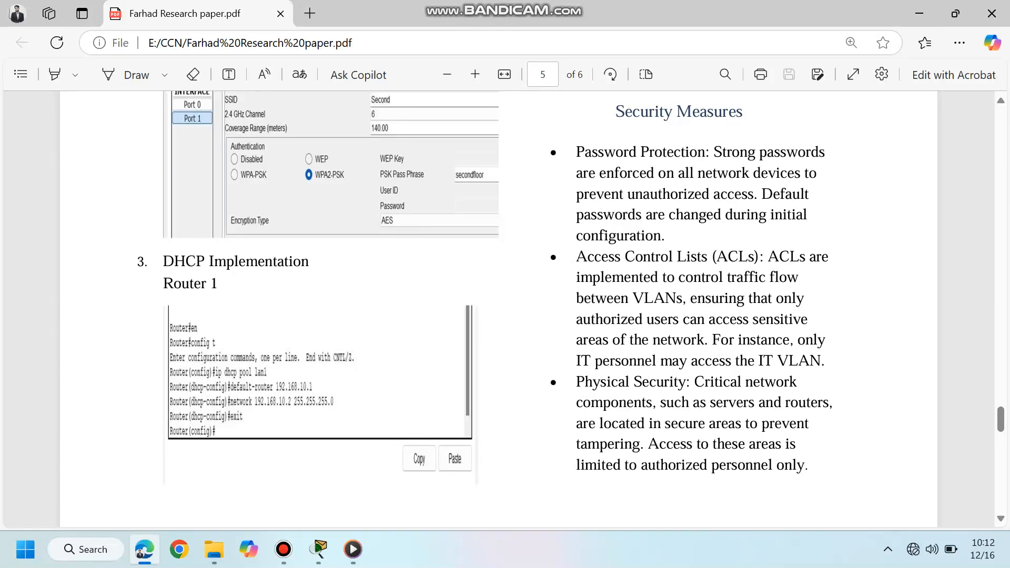
scroll("down", 3)
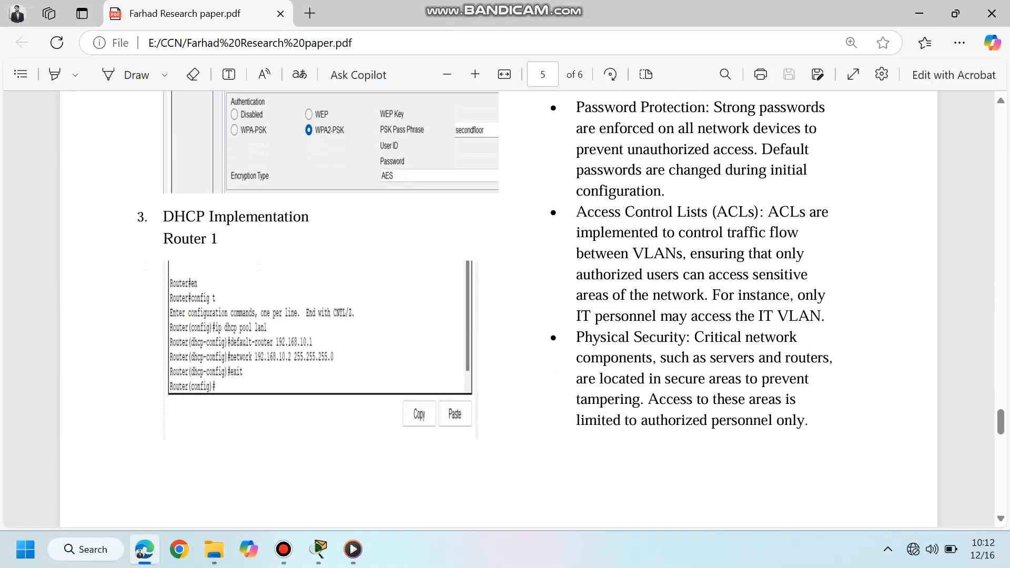
scroll("down", 3)
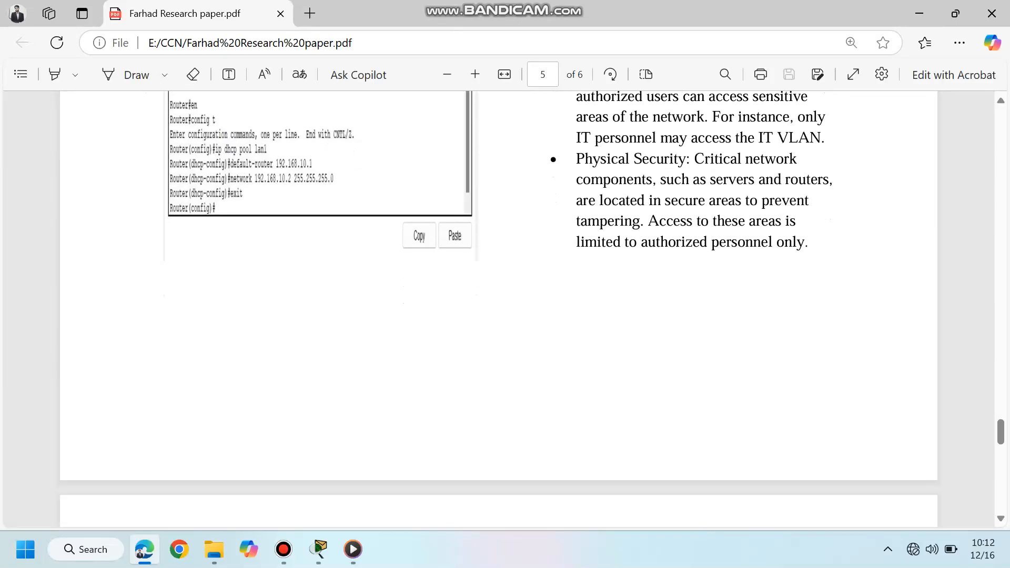
scroll("down", 3)
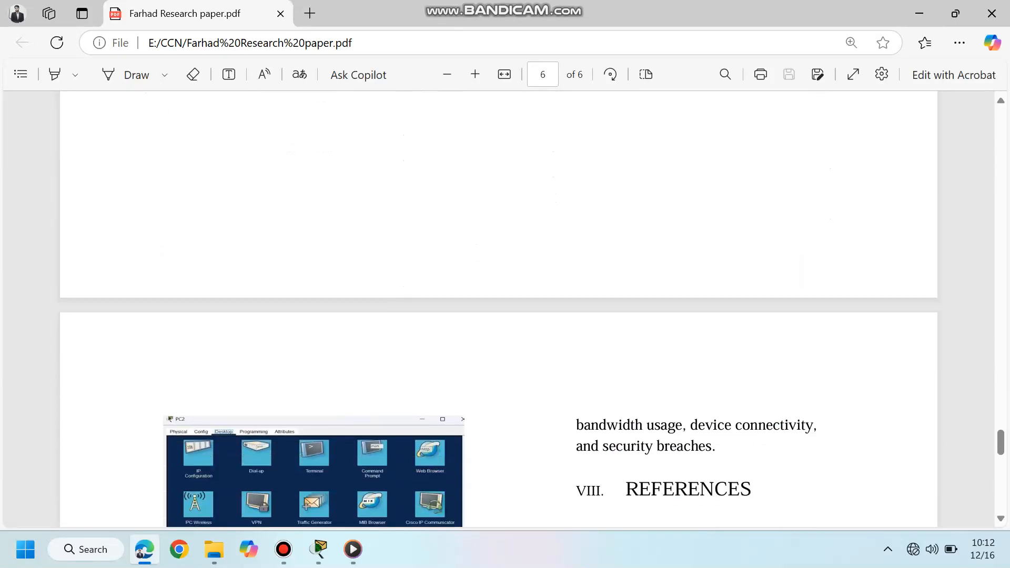
Step: Adjust page 6's view to show the Conclusion, Future Work and remaining references
scroll("up", 3)
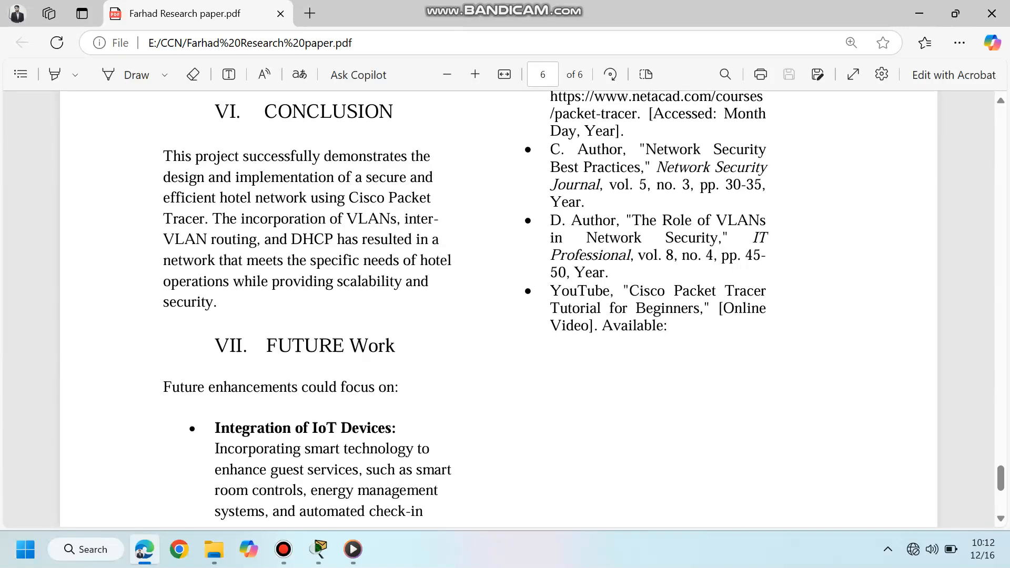
scroll("down", 3)
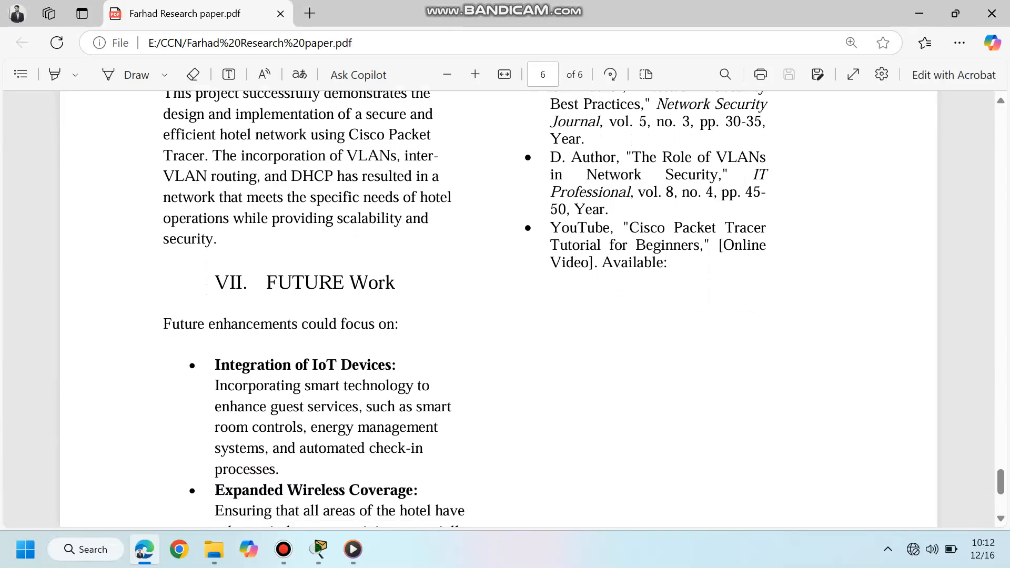
scroll("down", 3)
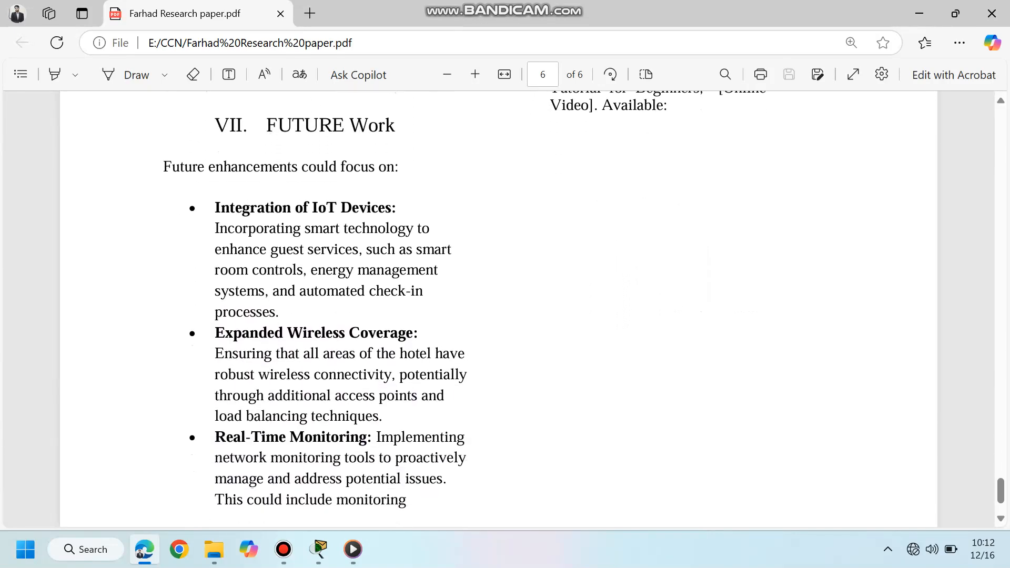
scroll("up", 3)
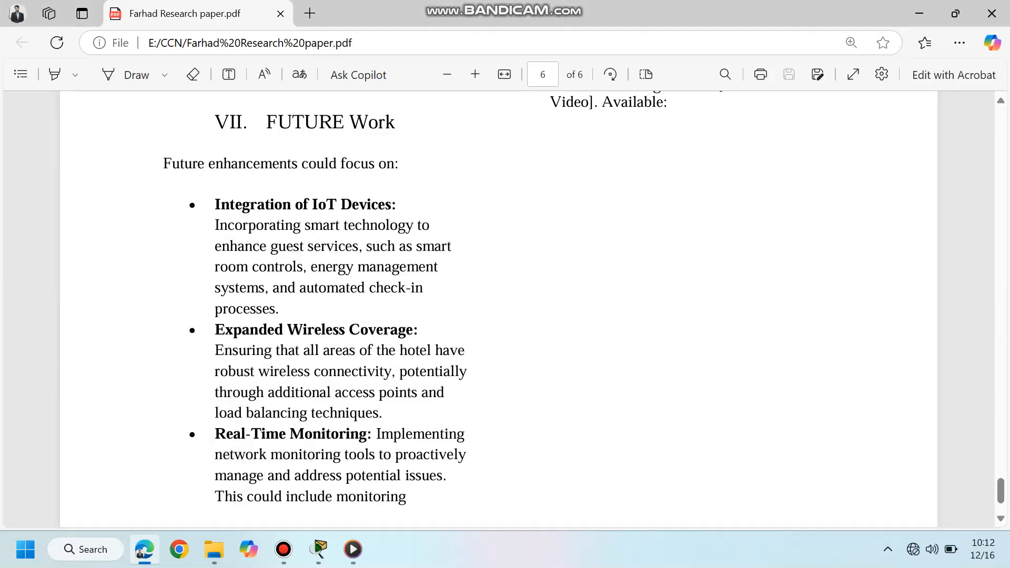
scroll("up", 3)
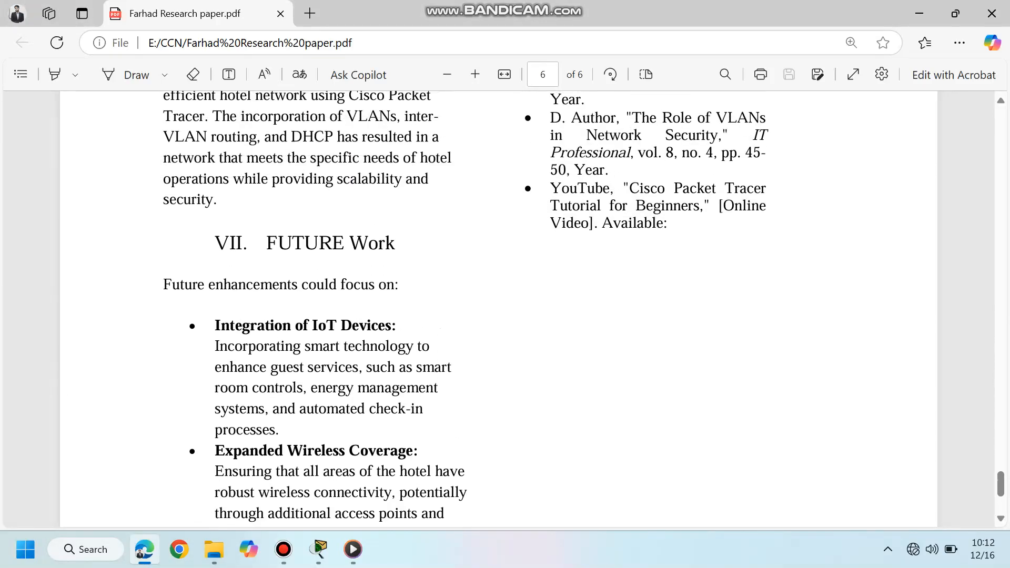
scroll("up", 3)
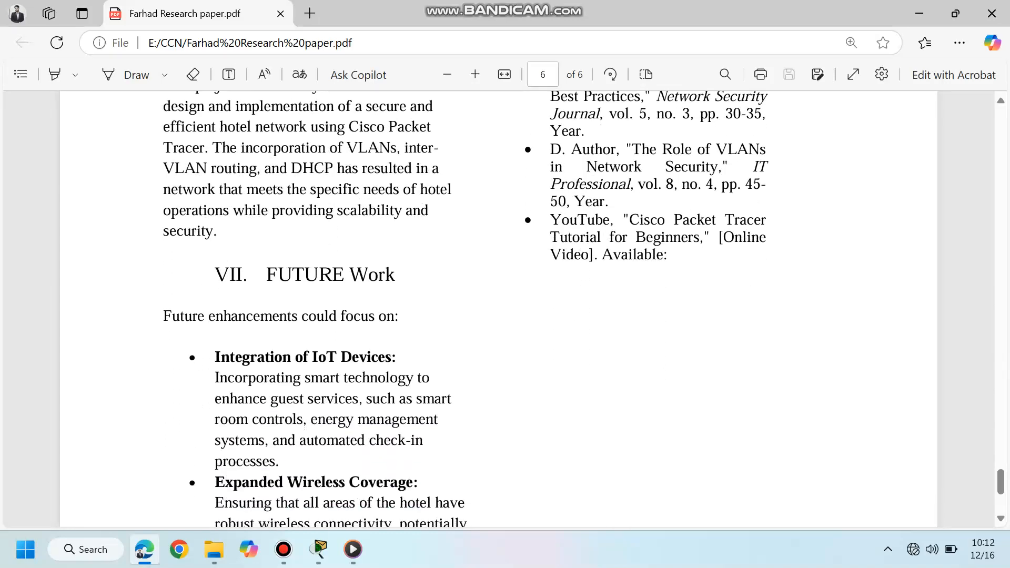